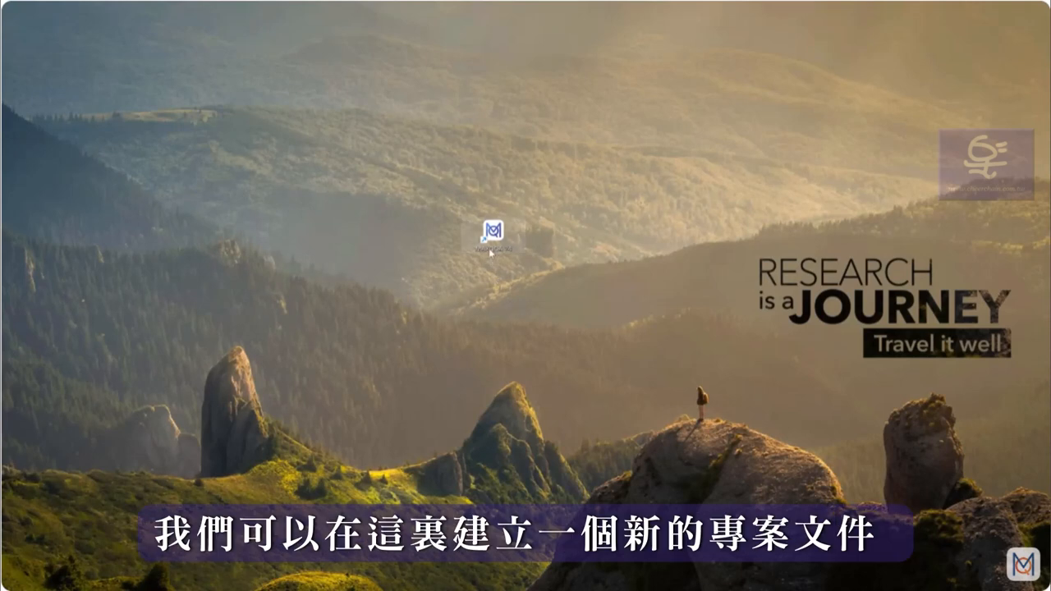
Step: Launch MAXQDA and create a new project saved as Masters-Thesis.mx24 in Documents/MAXQDA24
{"action": "left_click", "coordinate": [490, 236]}
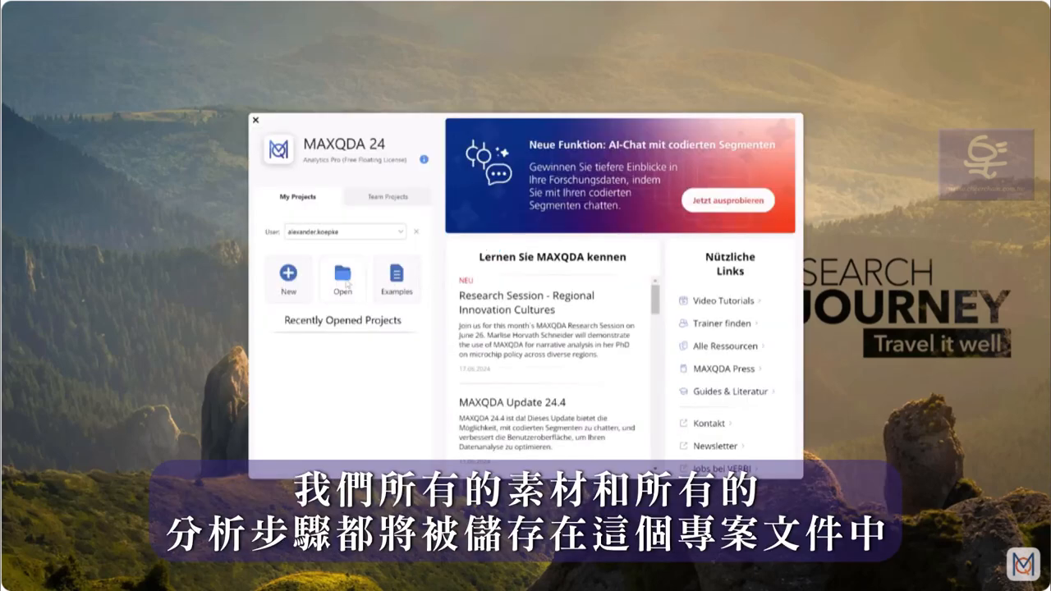
{"action": "left_click", "coordinate": [289, 279]}
{"action": "type", "text": "Masters-Thesis"}
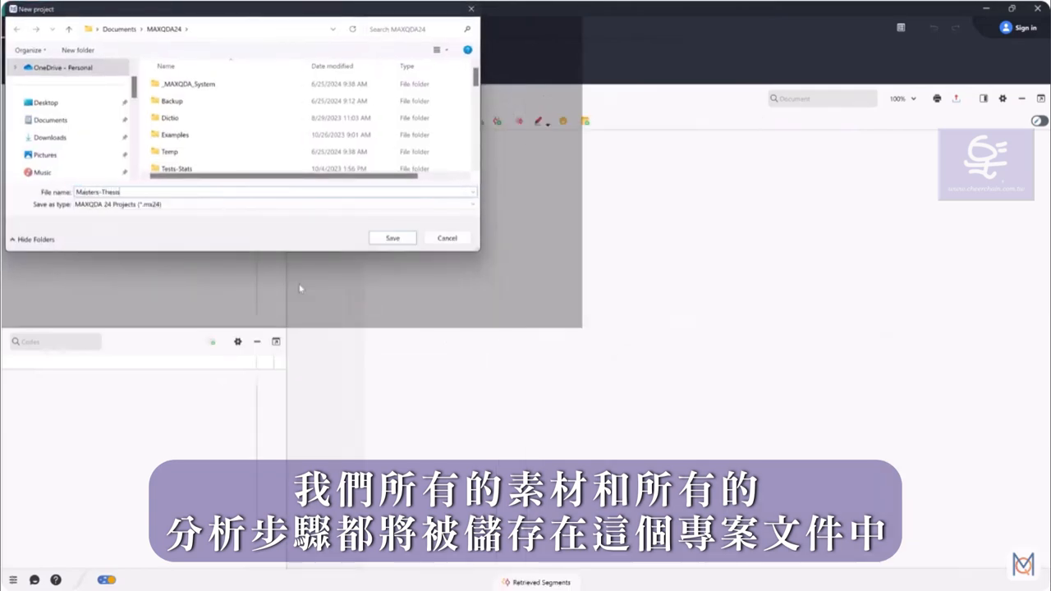
{"action": "left_click", "coordinate": [391, 236]}
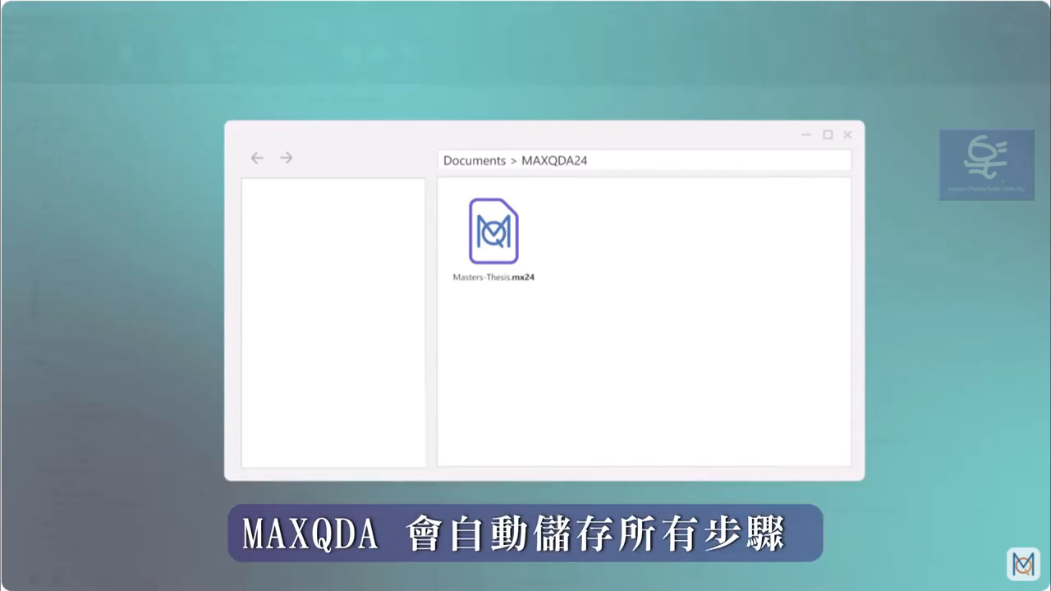
Step: Close Masters-Thesis and reopen it from Recently Opened Projects with the Selim interview intact
{"action": "double_click", "coordinate": [493, 233]}
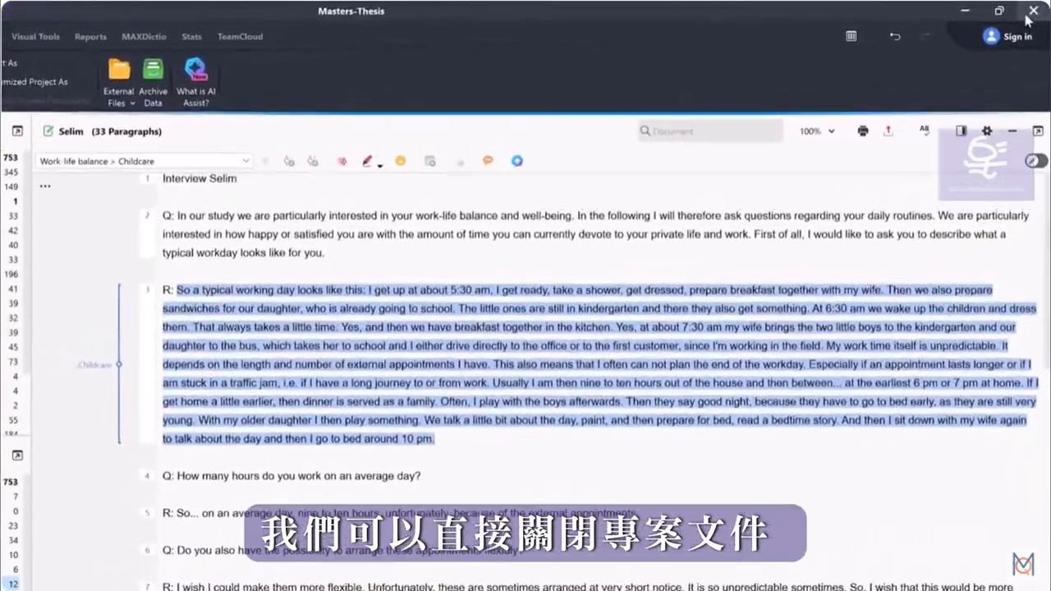
{"action": "left_click", "coordinate": [1035, 10]}
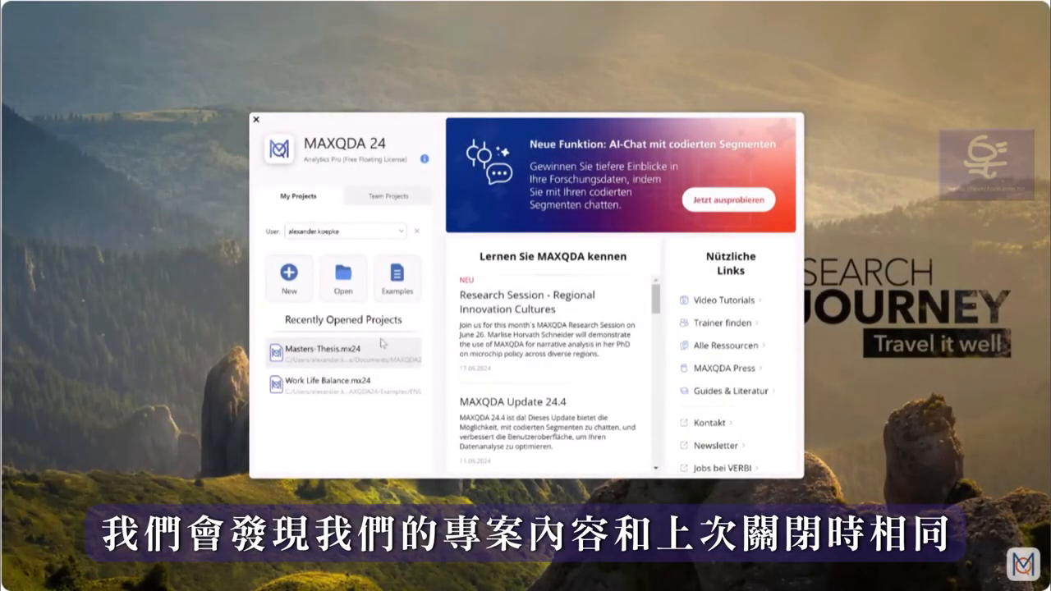
{"action": "double_click", "coordinate": [327, 348]}
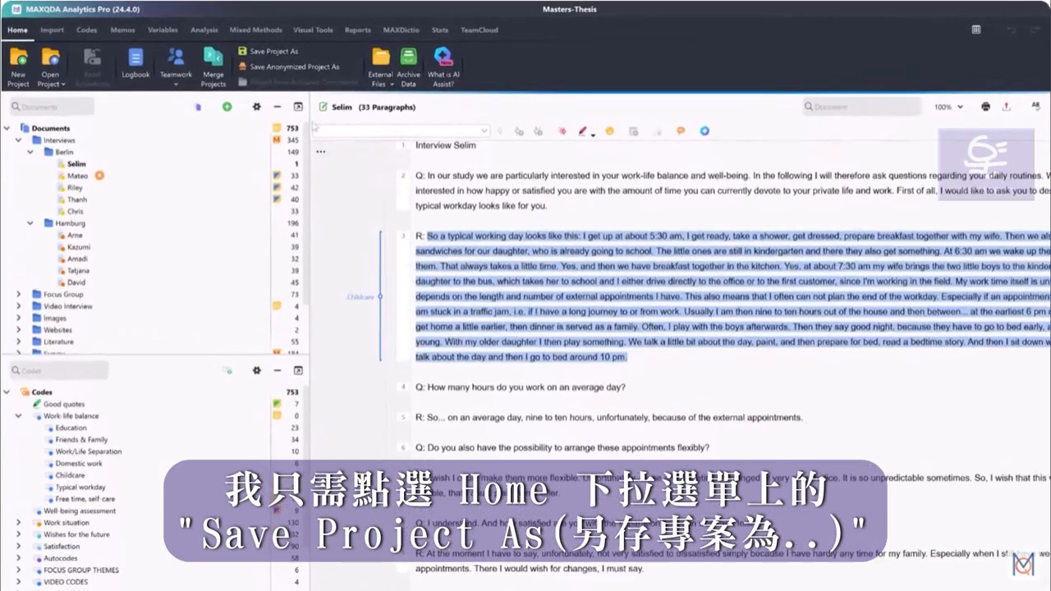
Step: Save a backup copy as Masters-Thesis_25-06.mx24 and bring up the General preferences
{"action": "left_click", "coordinate": [292, 65]}
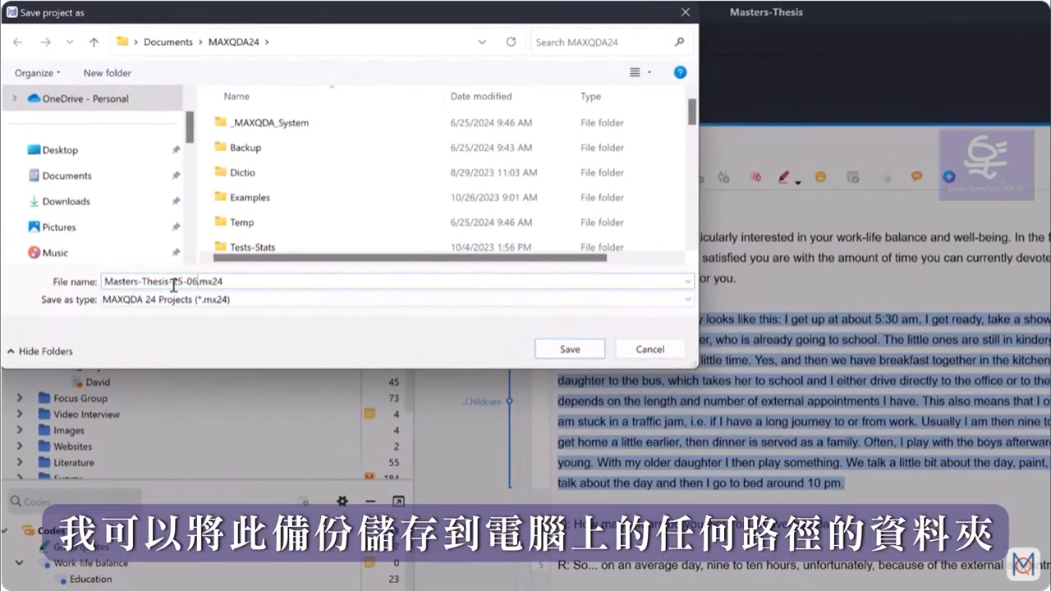
{"action": "left_click", "coordinate": [568, 348]}
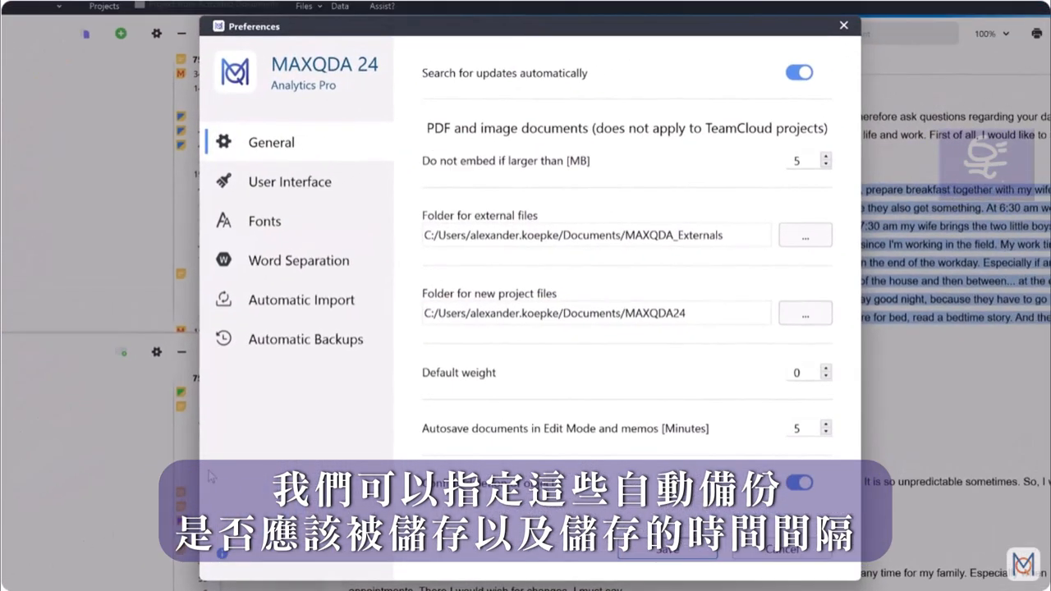
Step: Review the 1-day automatic backup interval and keep the current Backup folder
{"action": "left_click", "coordinate": [306, 339]}
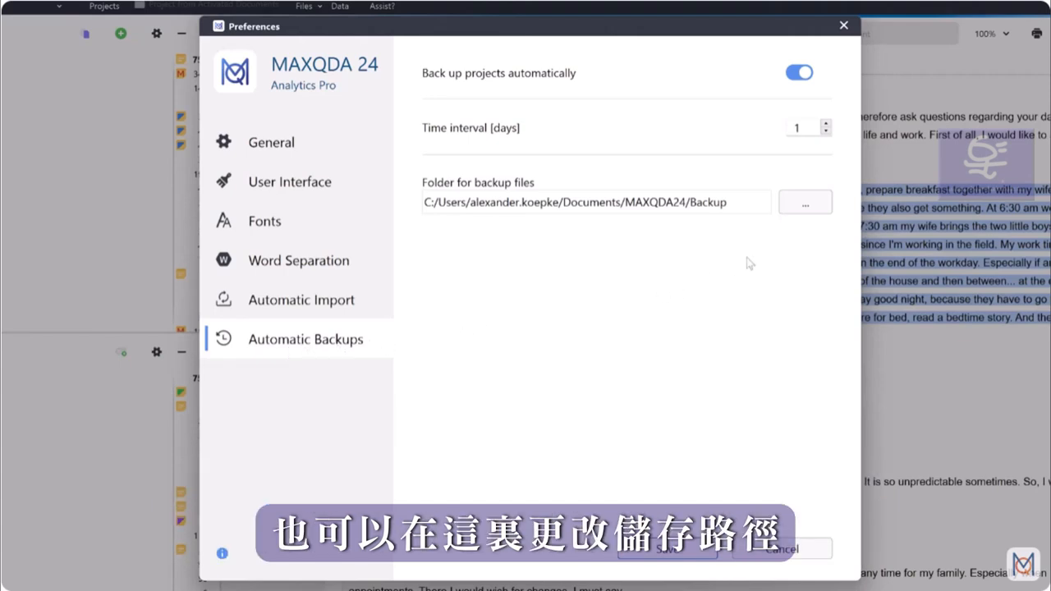
{"action": "left_click", "coordinate": [805, 202]}
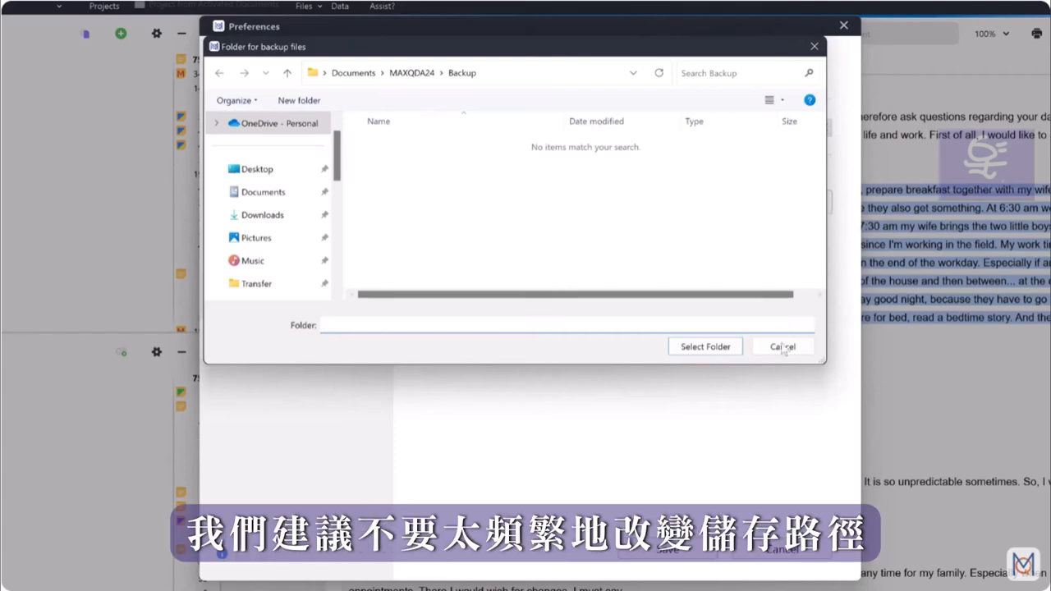
{"action": "left_click", "coordinate": [781, 345]}
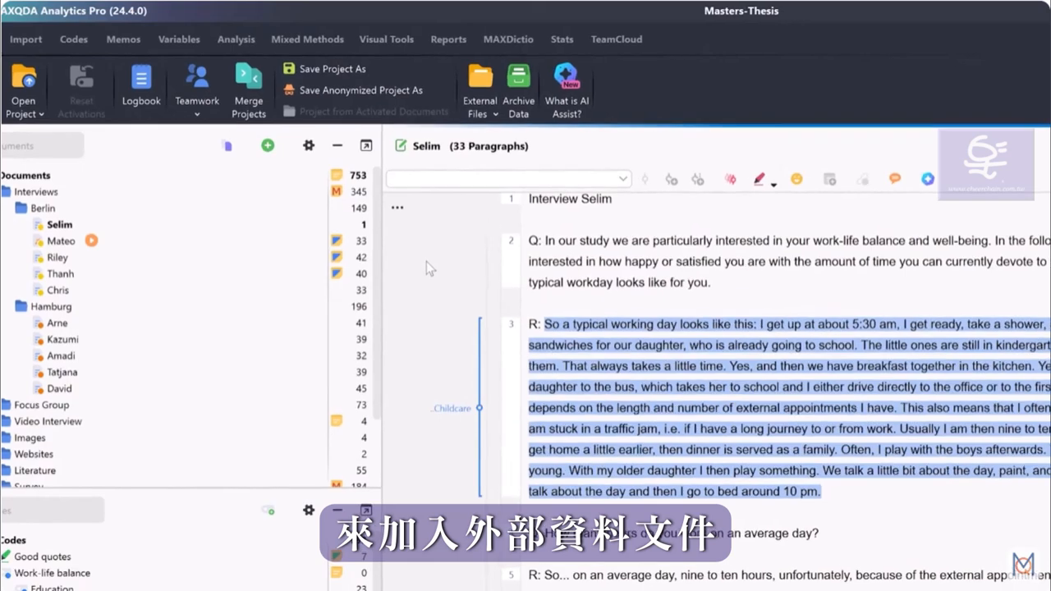
Step: Unpack the bundled external files from Masters-Thesis.mx24.zip via External Files
{"action": "left_click", "coordinate": [479, 91]}
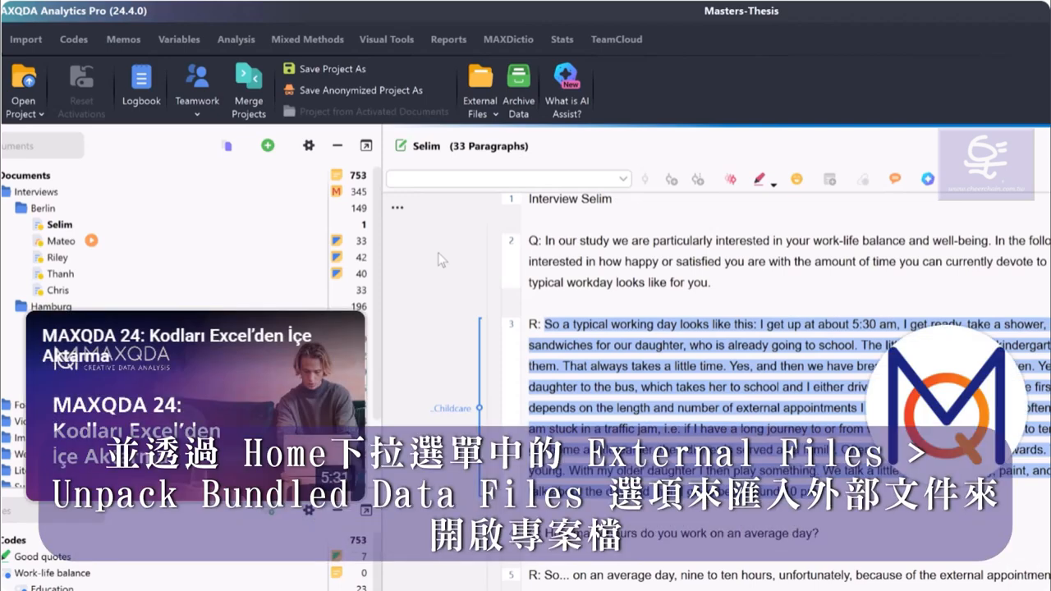
{"action": "mouse_move", "coordinate": [489, 156]}
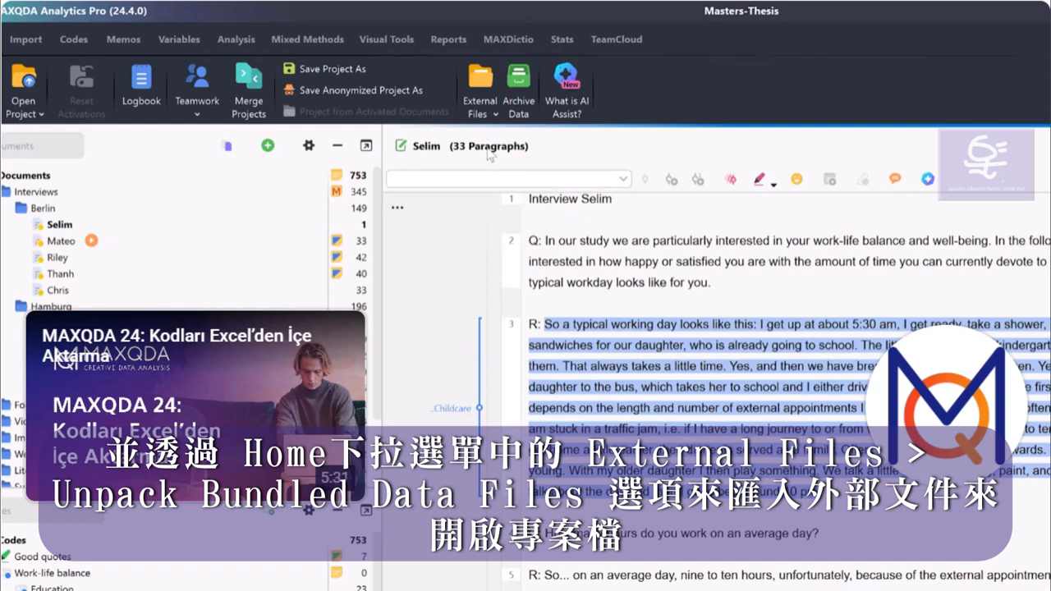
{"action": "left_click", "coordinate": [479, 89]}
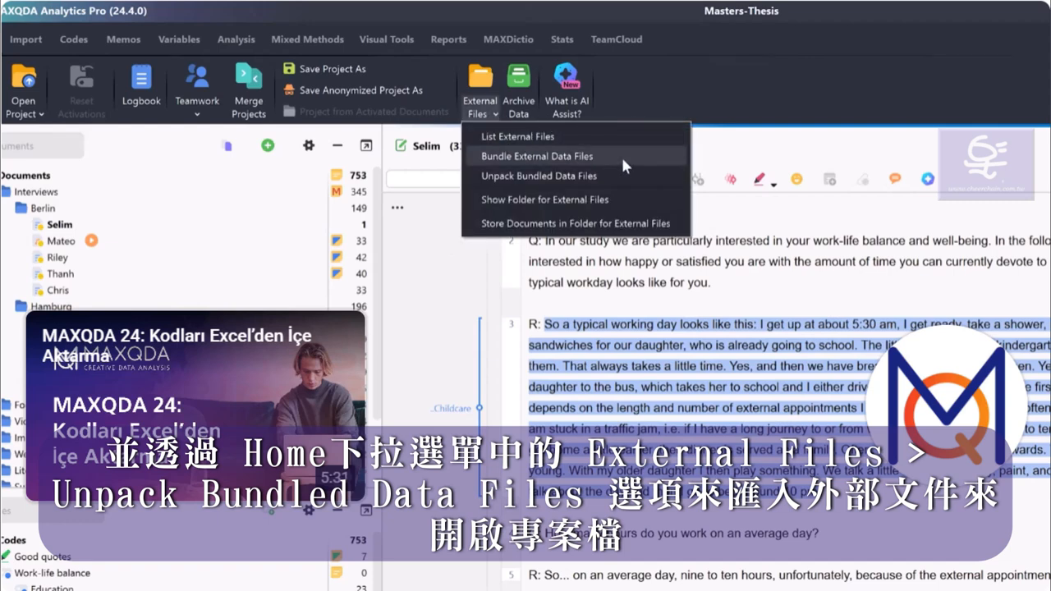
{"action": "left_click", "coordinate": [538, 175]}
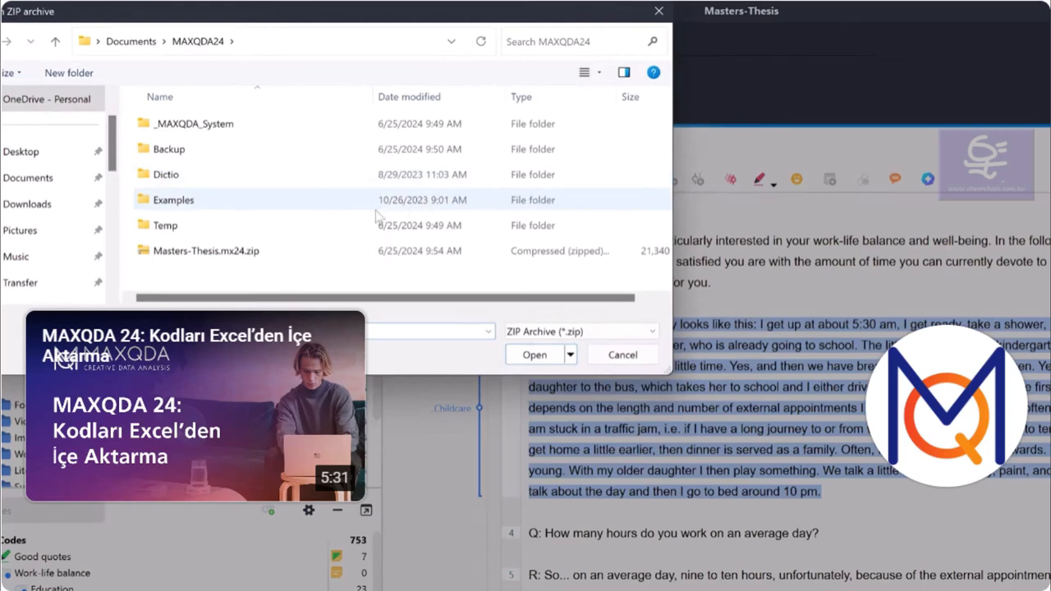
{"action": "left_click", "coordinate": [205, 250]}
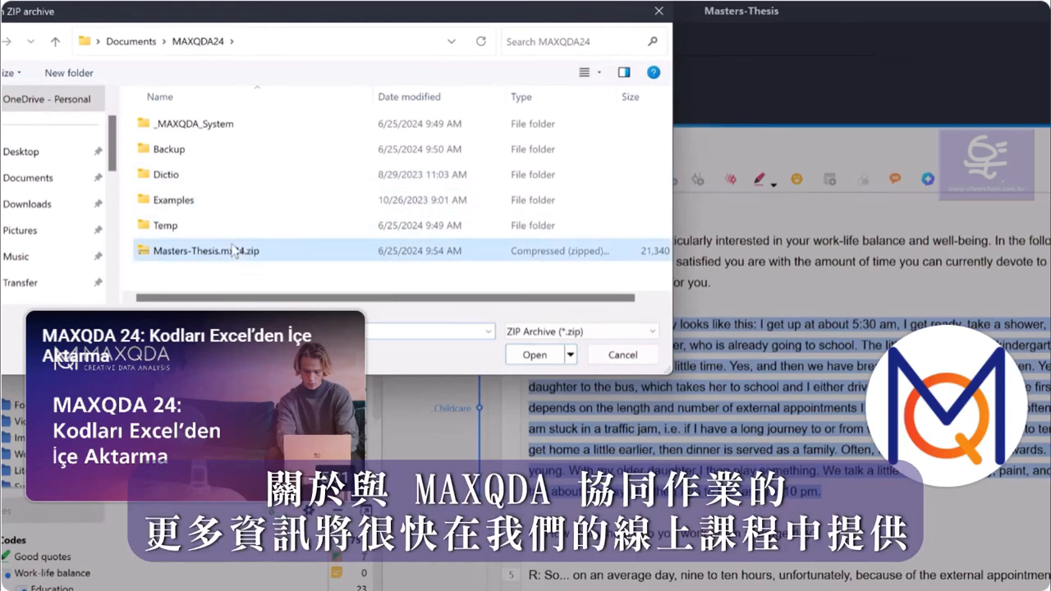
{"action": "left_click", "coordinate": [533, 355]}
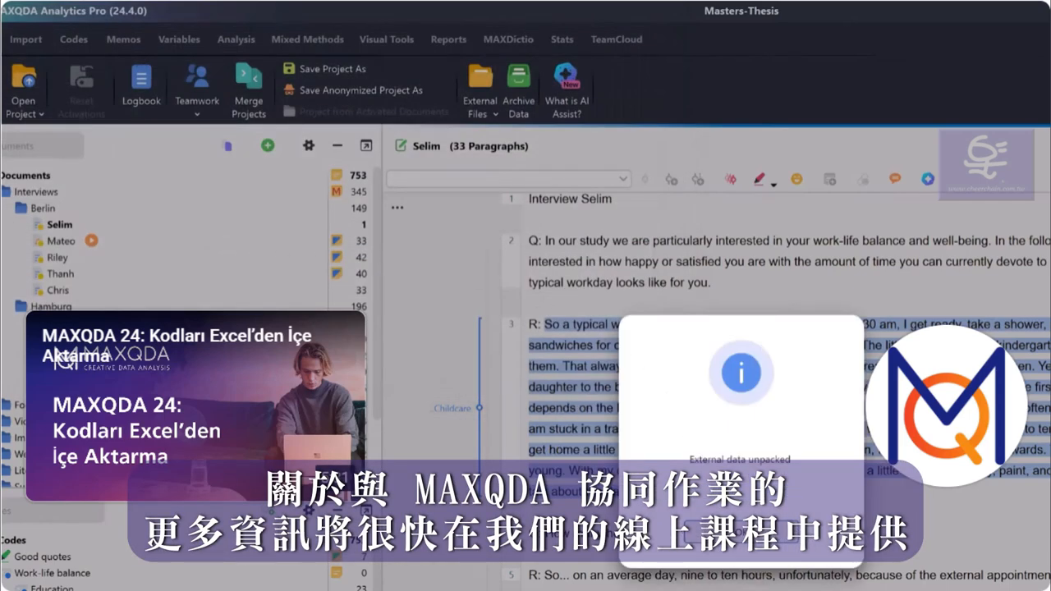